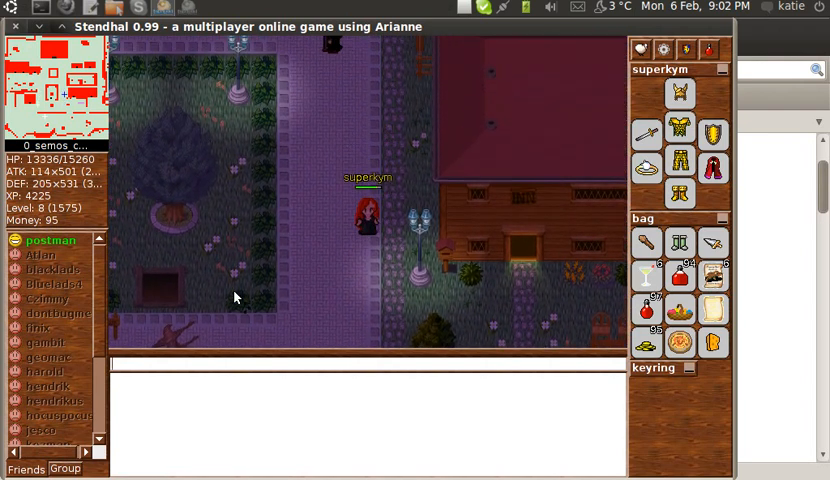
# - Start typing the /teleportto command in the chat line
pyautogui.write('/telepor')
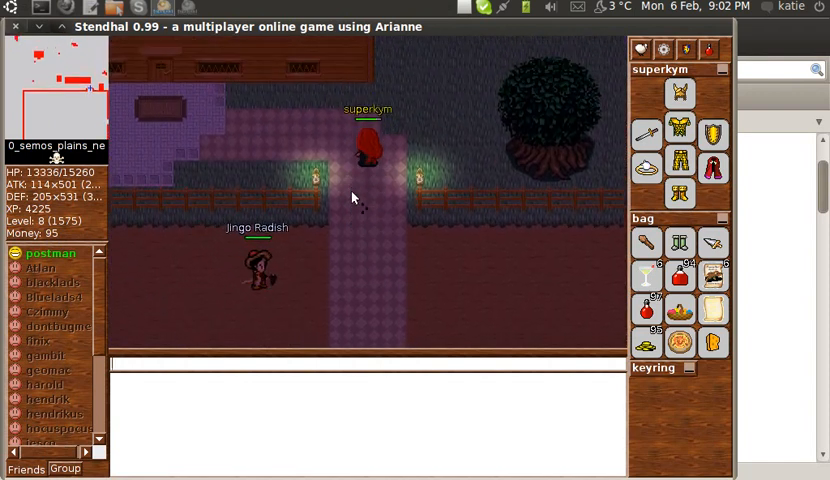
# - Teleport superkym to player fleur in Kirdneh with /teleportto fleur
pyautogui.write('/teleport')
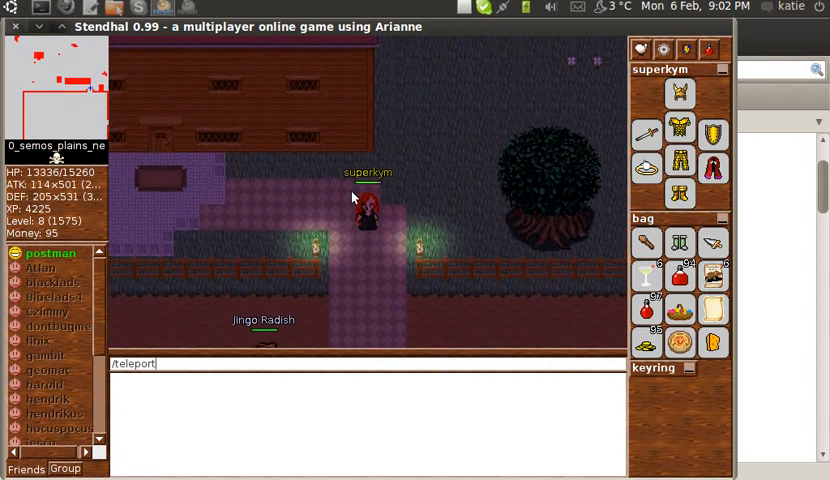
pyautogui.write('to fleur')
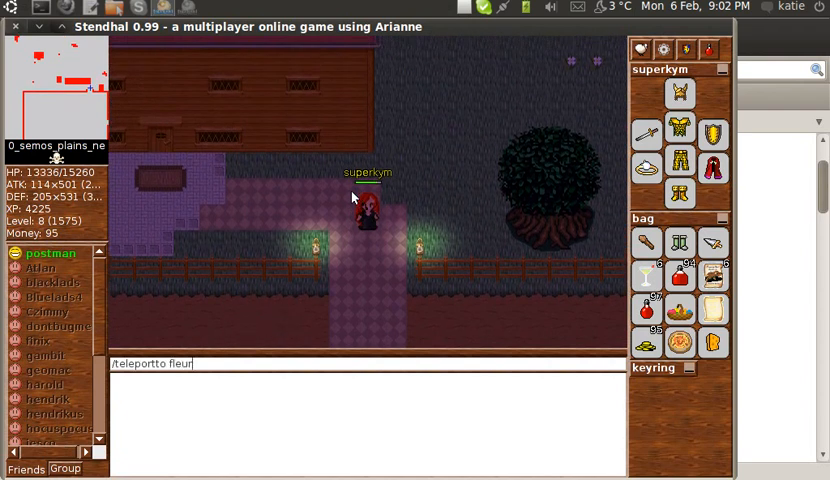
pyautogui.press('Return')
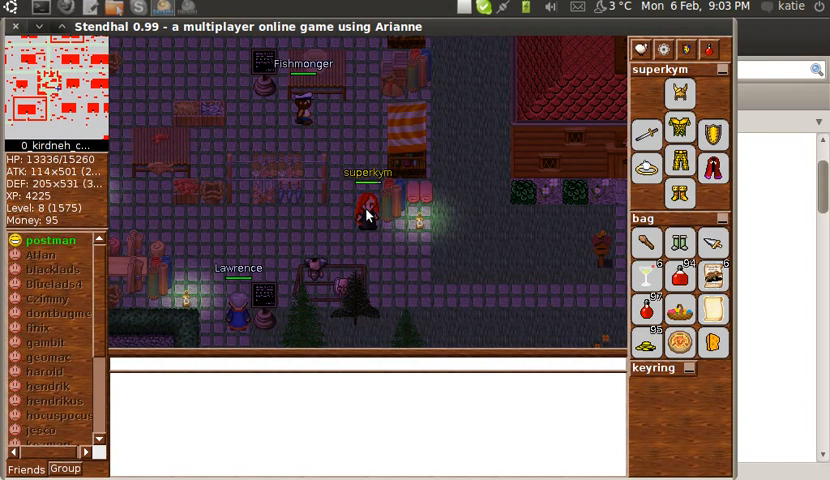
pyautogui.rightClick(366, 205)
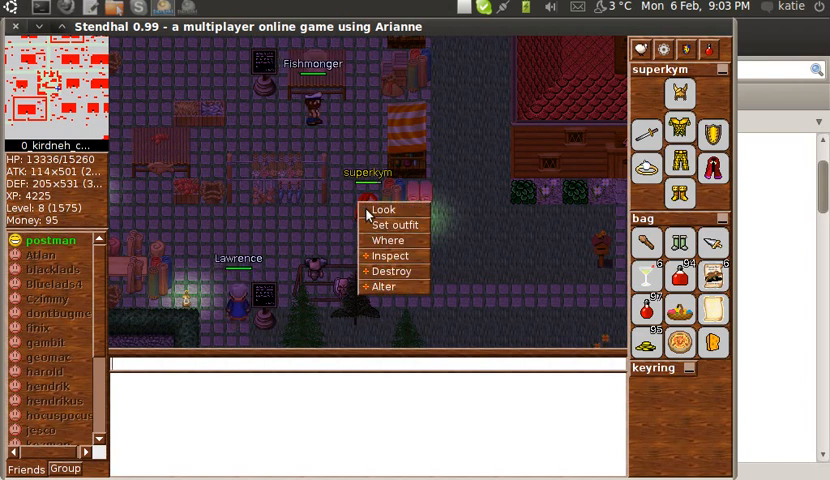
pyautogui.click(396, 225)
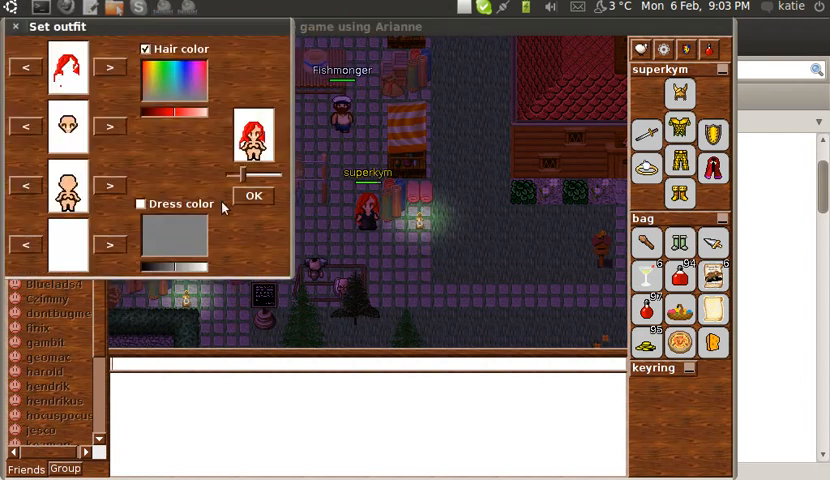
pyautogui.click(140, 204)
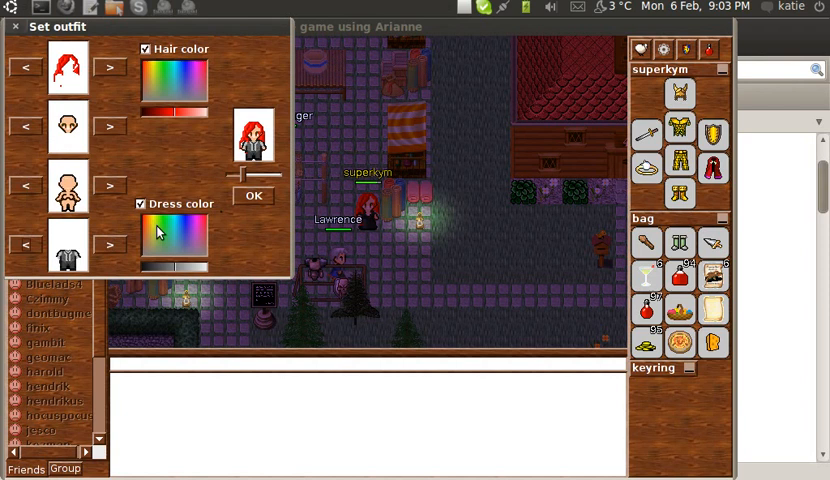
pyautogui.click(109, 66)
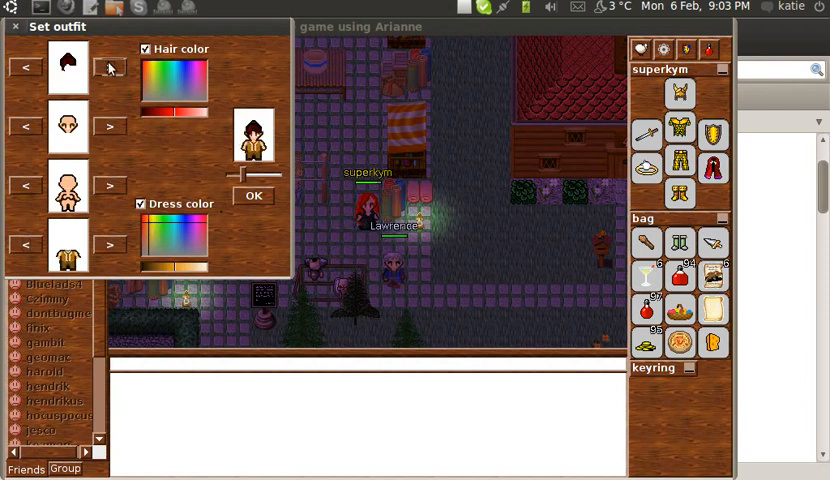
pyautogui.click(110, 67)
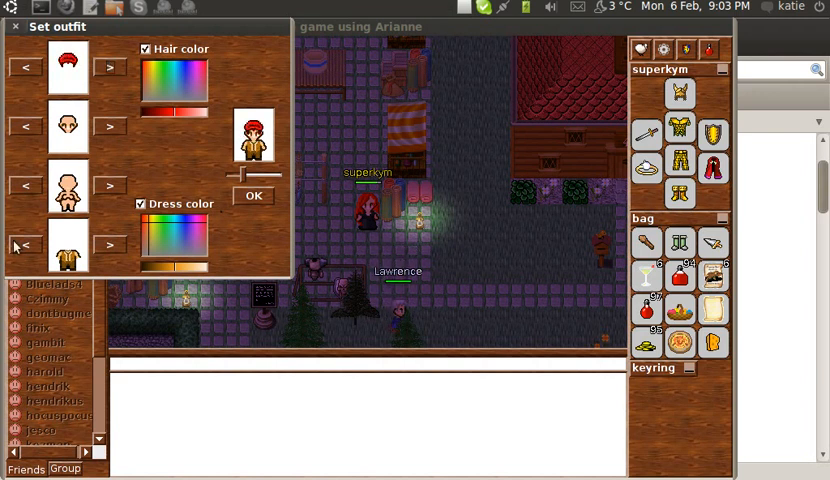
pyautogui.click(175, 245)
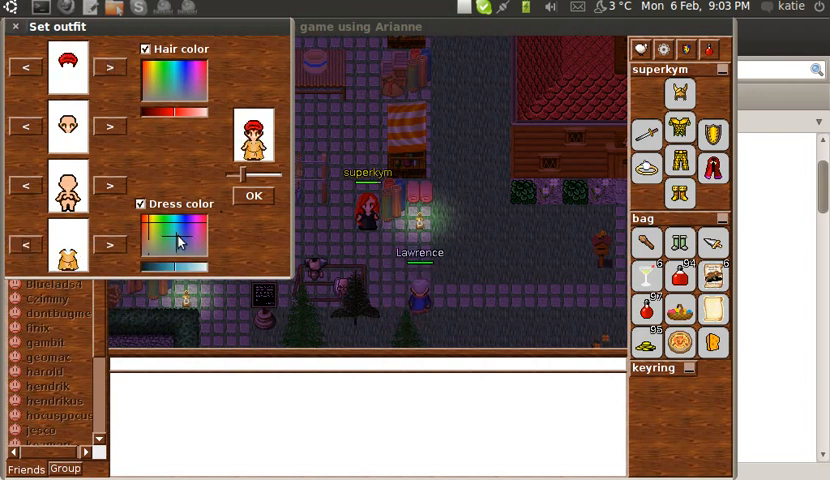
pyautogui.click(195, 225)
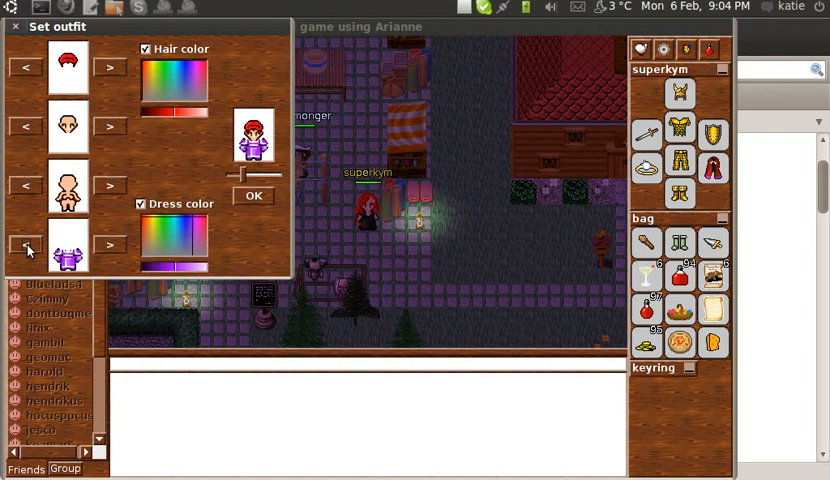
pyautogui.click(26, 245)
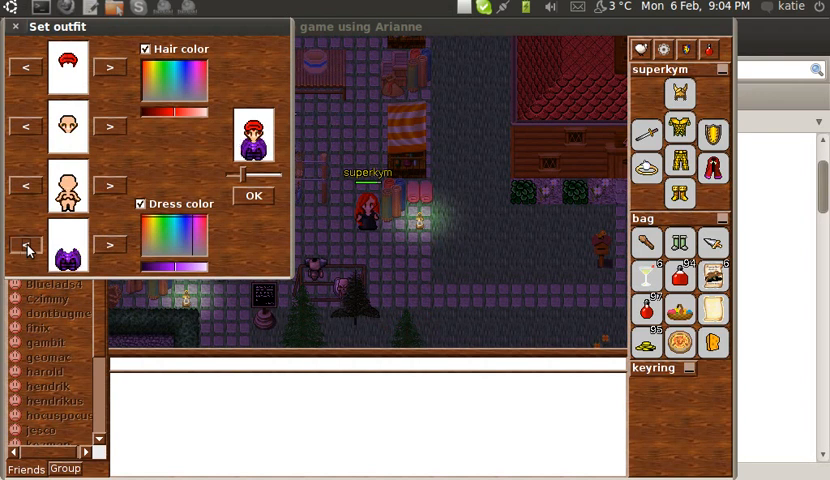
pyautogui.click(180, 245)
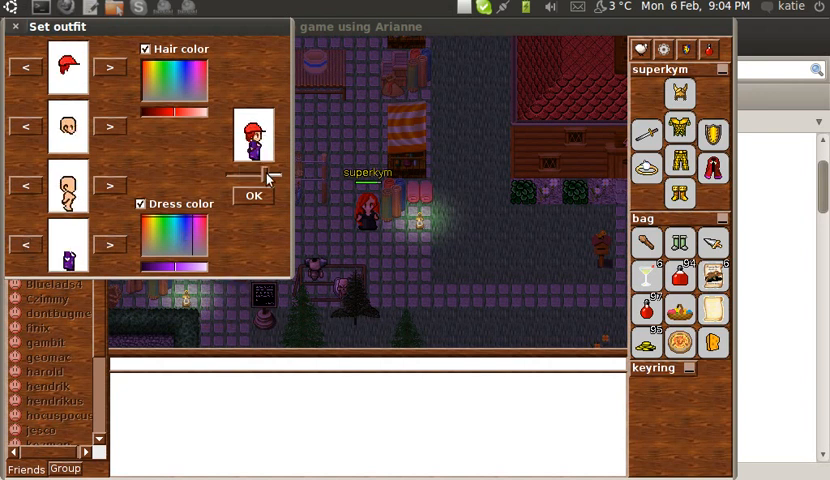
pyautogui.click(253, 194)
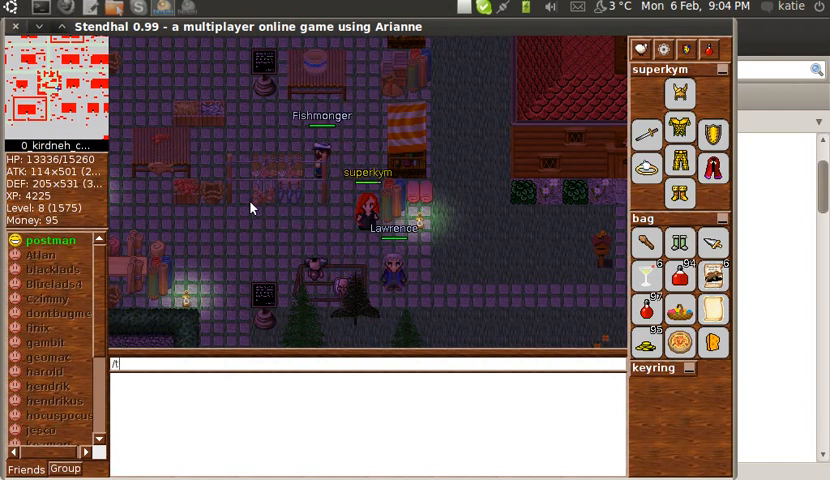
# - Teleport to Marie-Henri in the Ados library with /teleportto Marie-Henri
pyautogui.write('/teleportto')
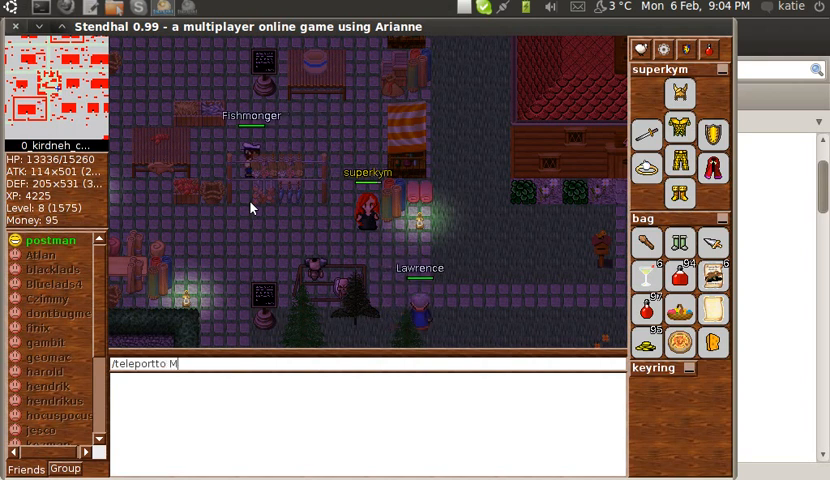
pyautogui.write('Marie-He')
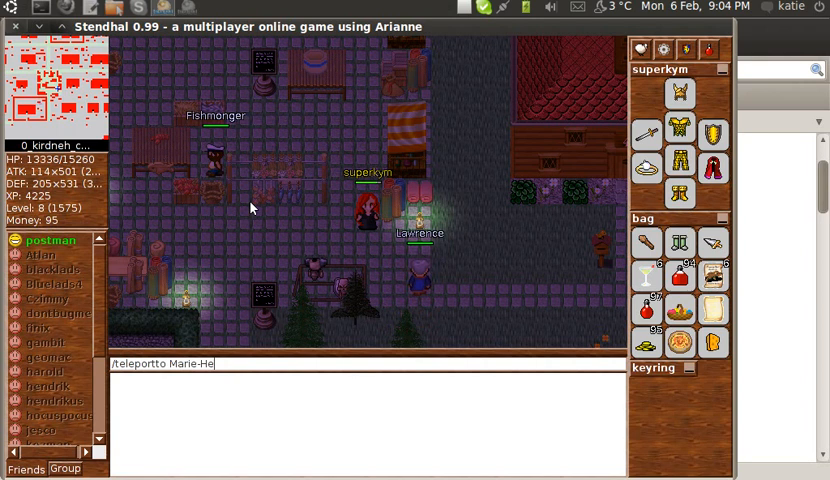
pyautogui.press('Return')
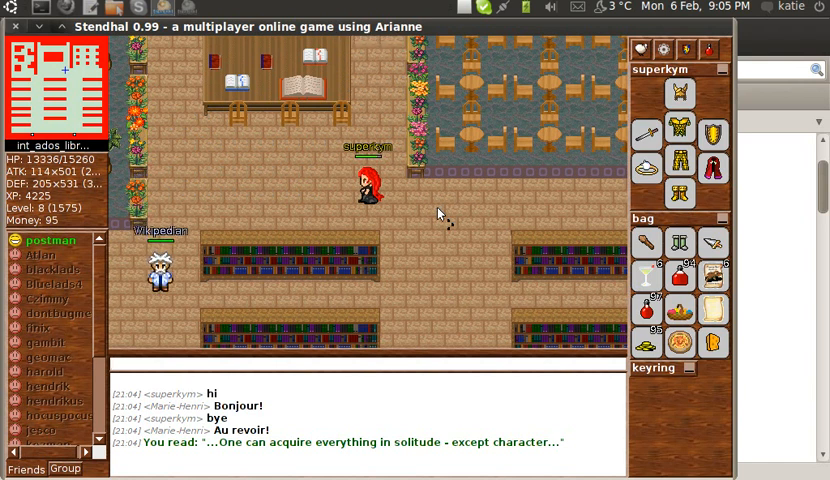
# - Teleport beside niamh on the Semos plains using /teleportto
pyautogui.write('/teleportto niamh')
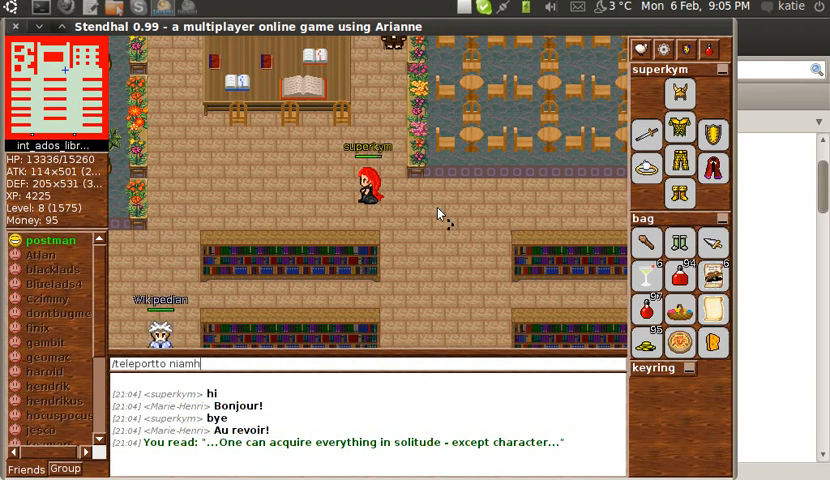
pyautogui.press('Return')
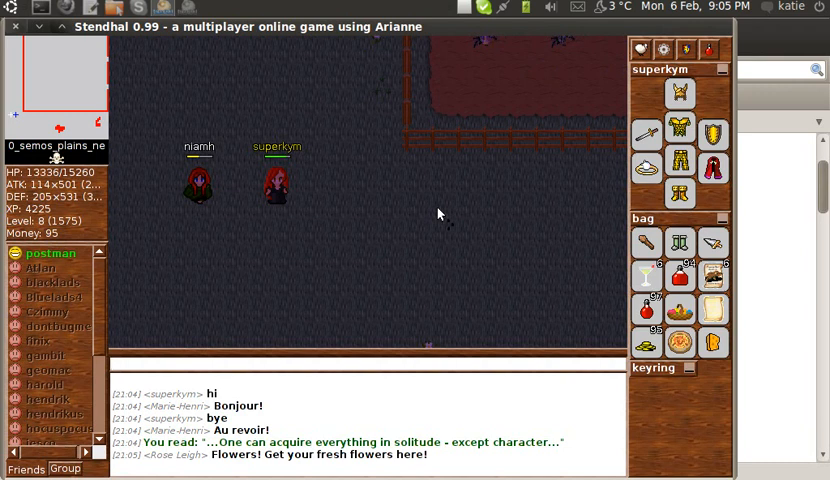
pyautogui.moveTo(192, 204)
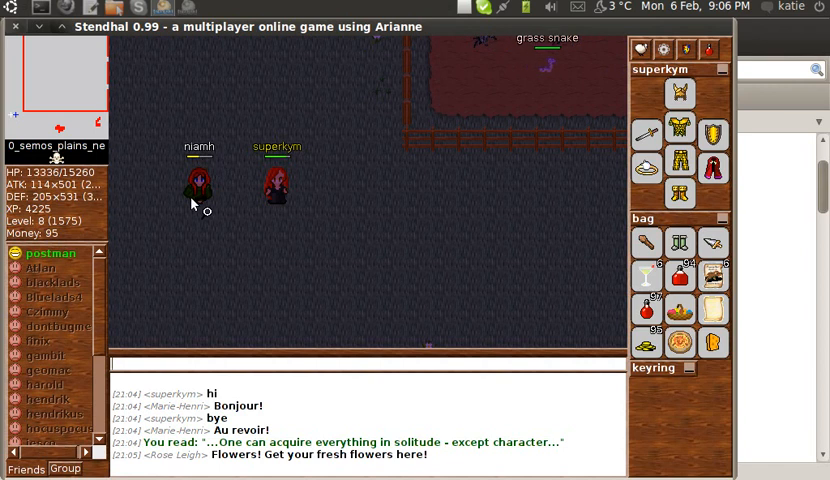
# - Look at niamh to learn she is level 11 with 9 hours 30 minutes played
pyautogui.rightClick(198, 178)
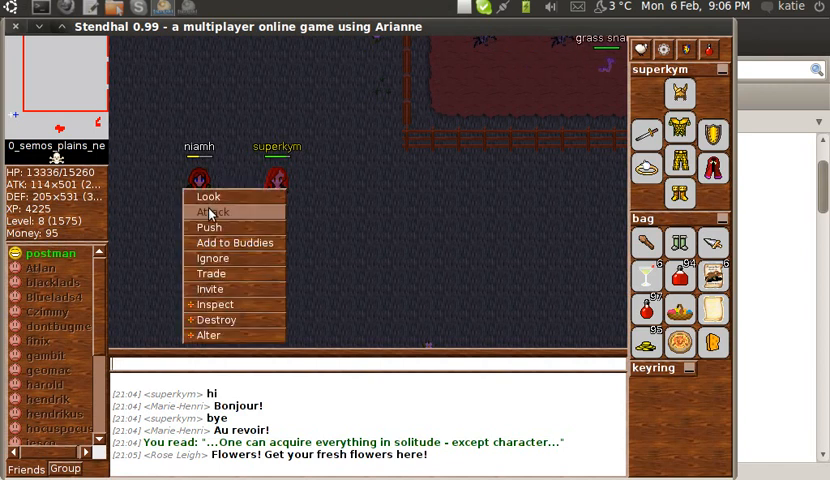
pyautogui.click(208, 197)
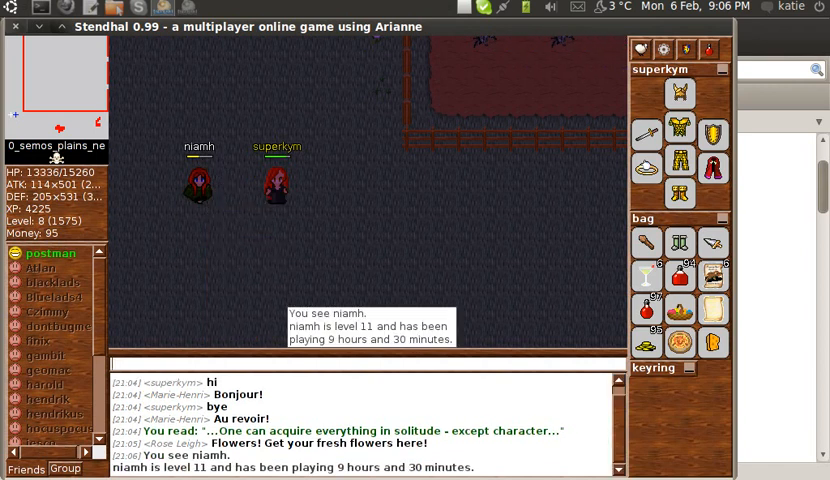
pyautogui.moveTo(278, 205)
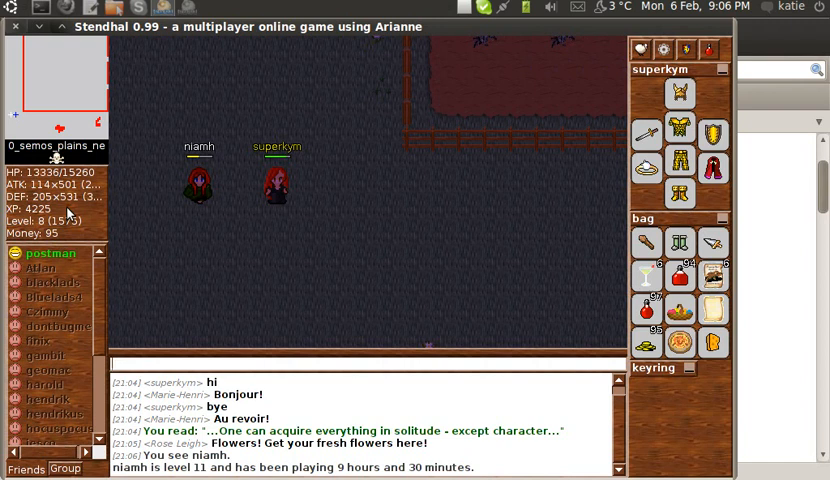
# - Bring up niamh's action menu again to try attacking her
pyautogui.rightClick(198, 185)
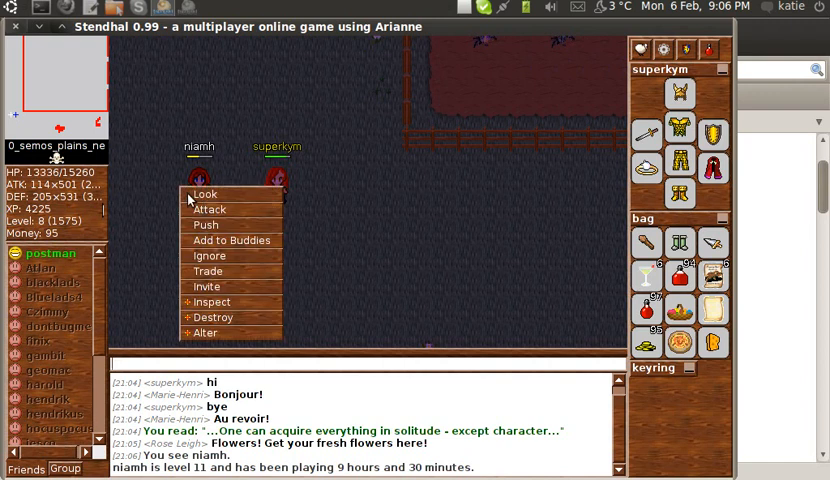
pyautogui.moveTo(210, 209)
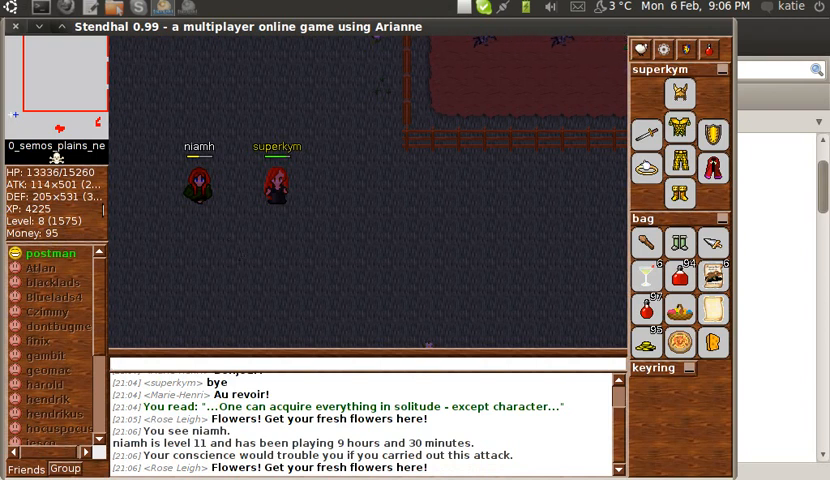
pyautogui.moveTo(230, 245)
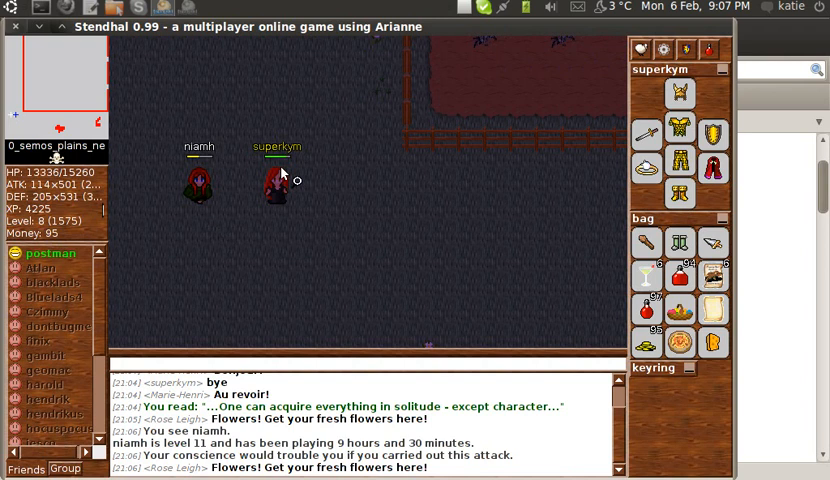
pyautogui.moveTo(107, 130)
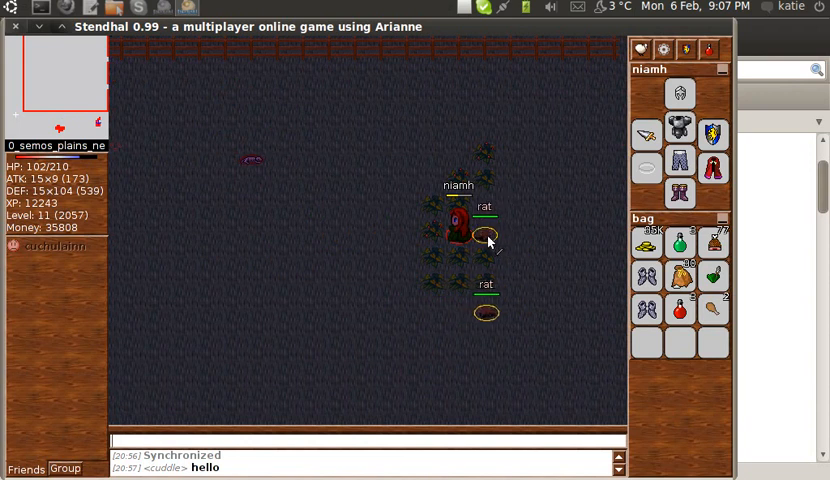
# - Push the rat standing next to niamh out of the way
pyautogui.rightClick(473, 233)
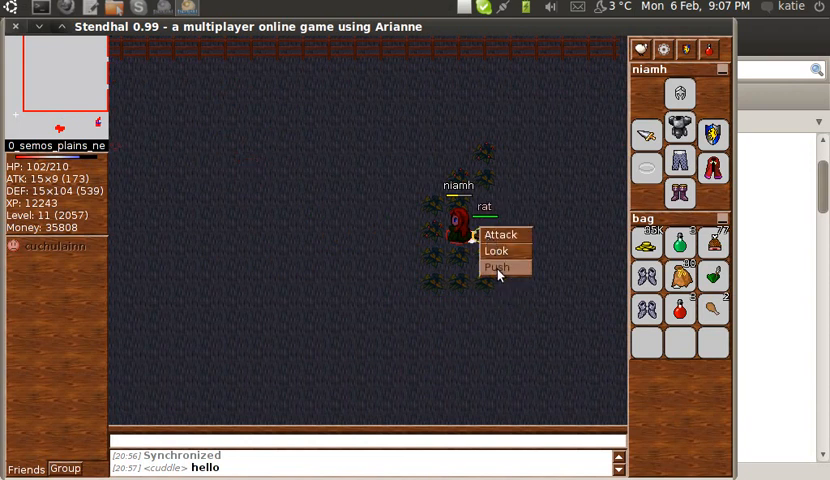
pyautogui.click(494, 267)
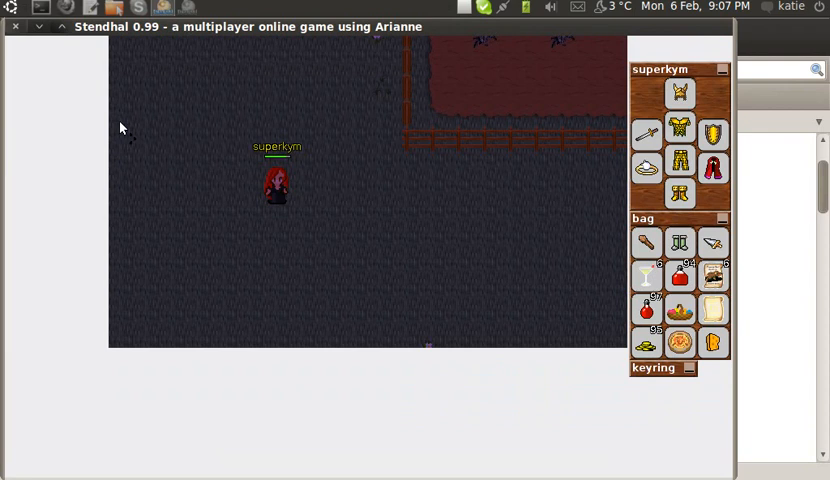
pyautogui.moveTo(167, 192)
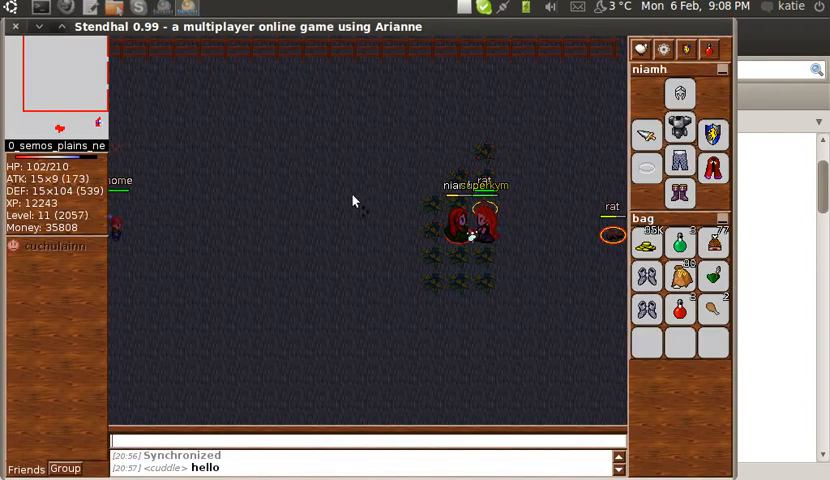
# - From niamh's client, push superkym one step aside
pyautogui.rightClick(478, 218)
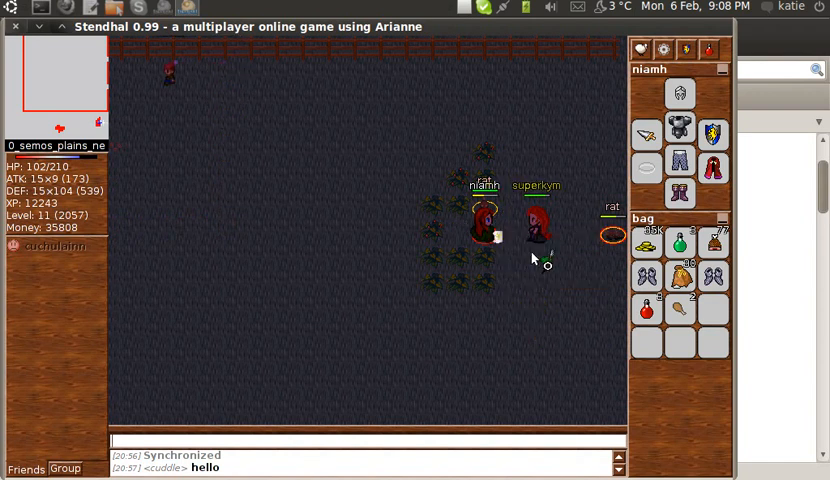
pyautogui.click(484, 210)
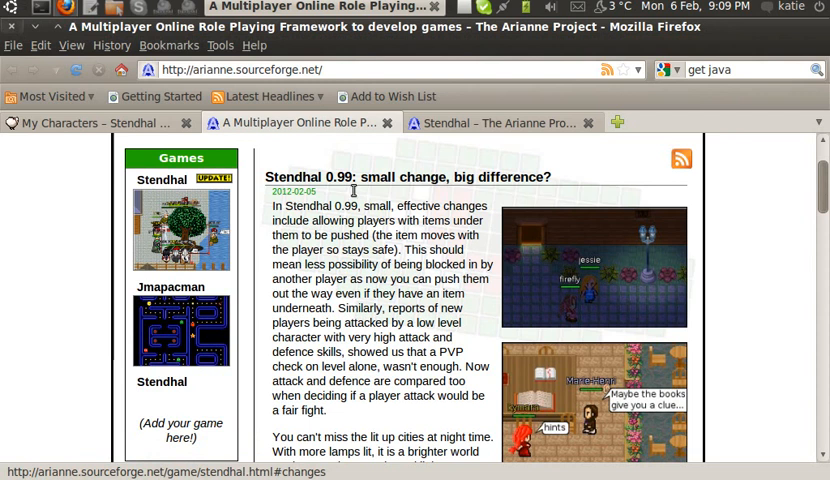
# - Scroll the 0.99 news post and open its change log link in a new tab
pyautogui.scroll(-3)
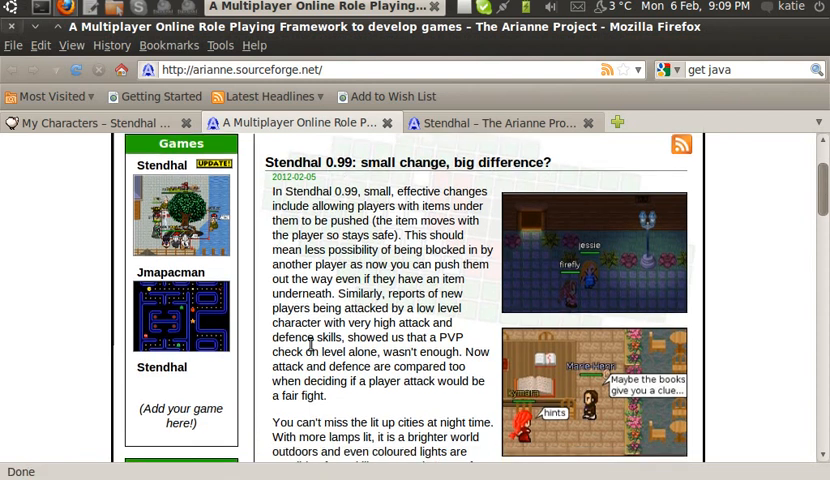
pyautogui.scroll(-3)
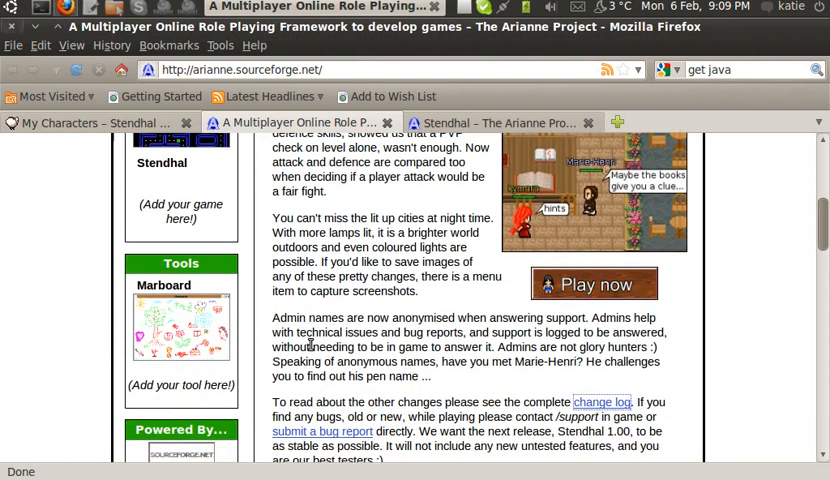
pyautogui.scroll(-3)
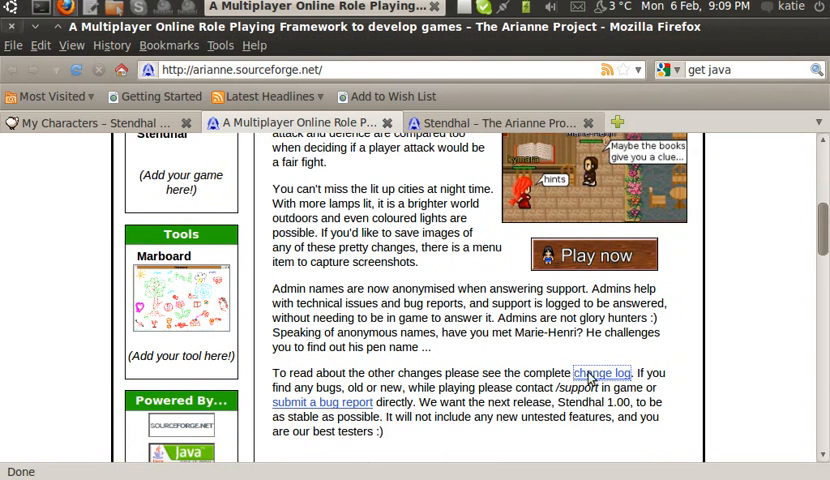
pyautogui.rightClick(601, 373)
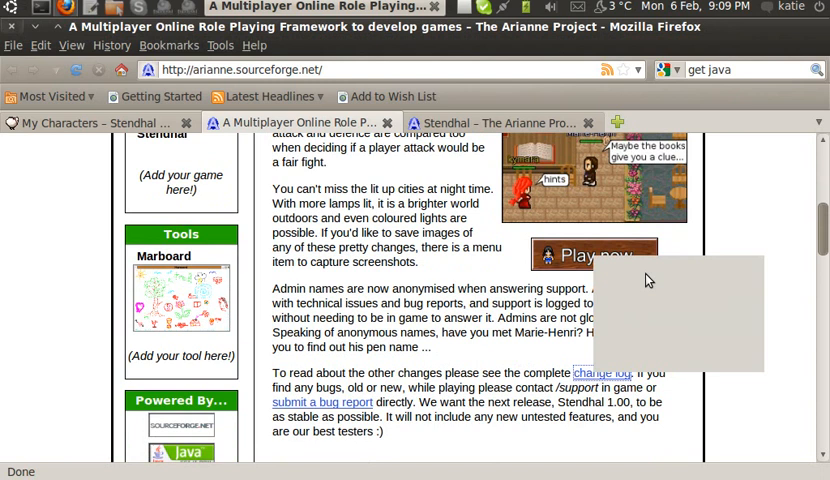
pyautogui.click(602, 372)
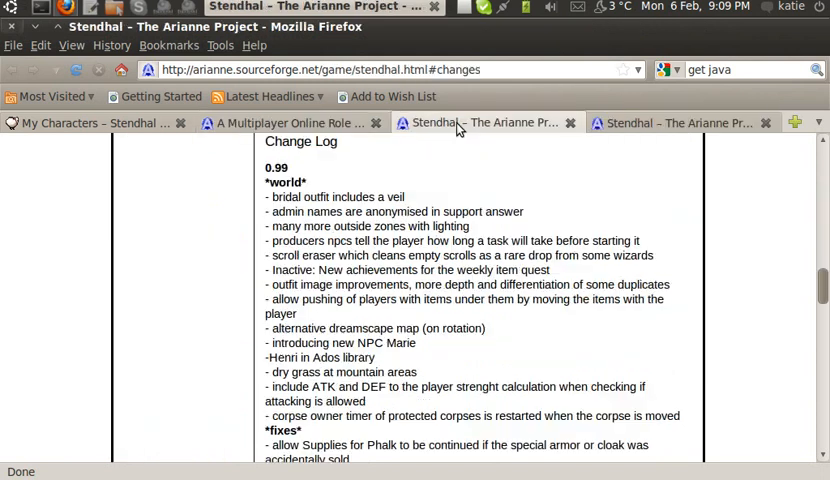
pyautogui.scroll(-3)
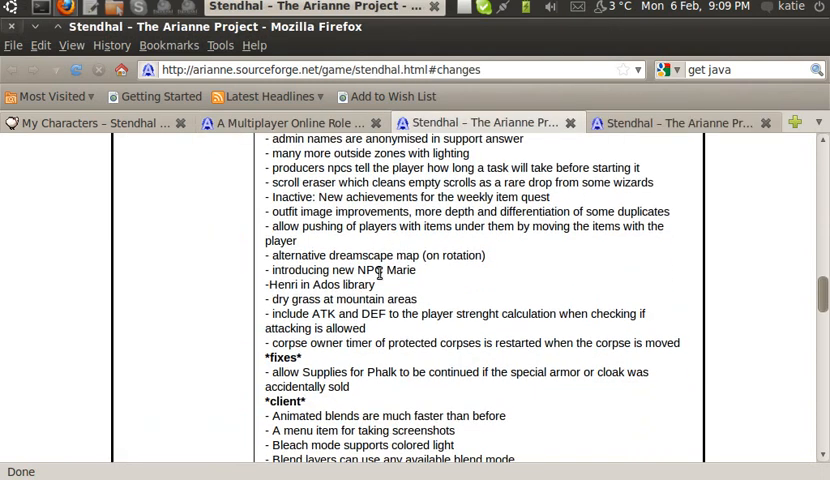
pyautogui.scroll(3)
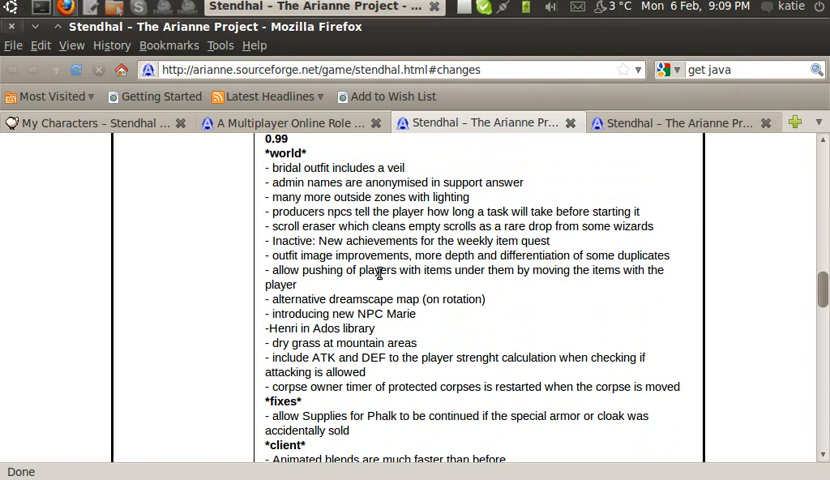
pyautogui.moveTo(500, 203)
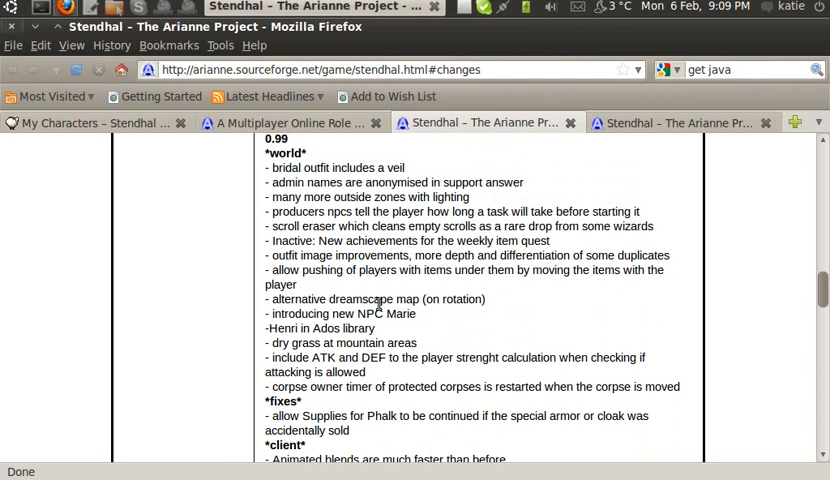
pyautogui.moveTo(313, 277)
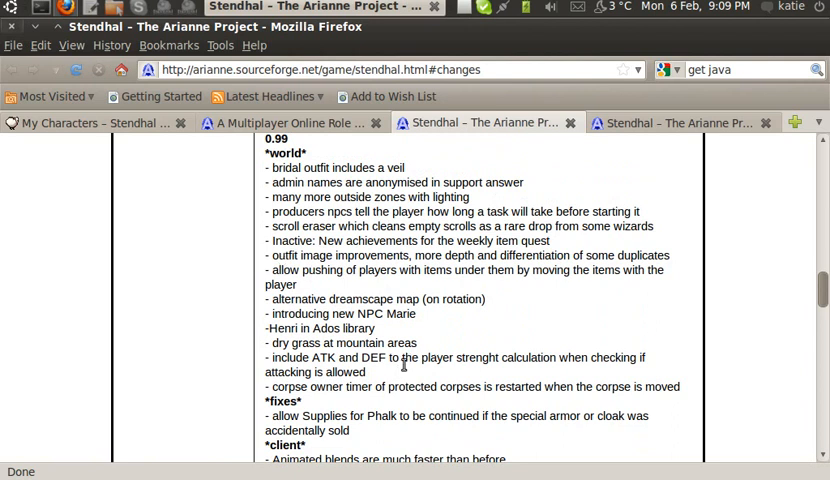
pyautogui.scroll(-3)
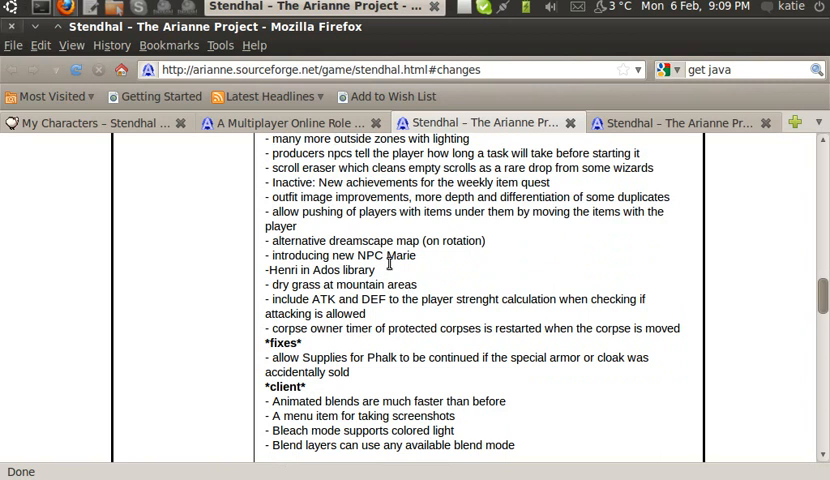
pyautogui.scroll(3)
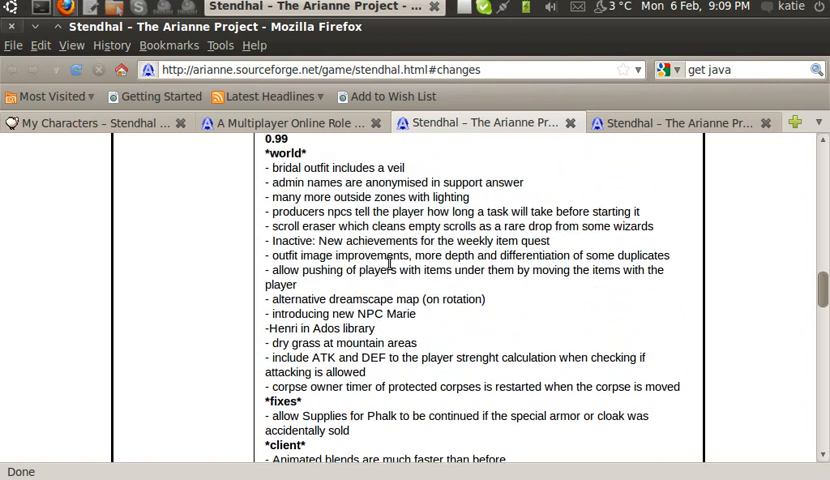